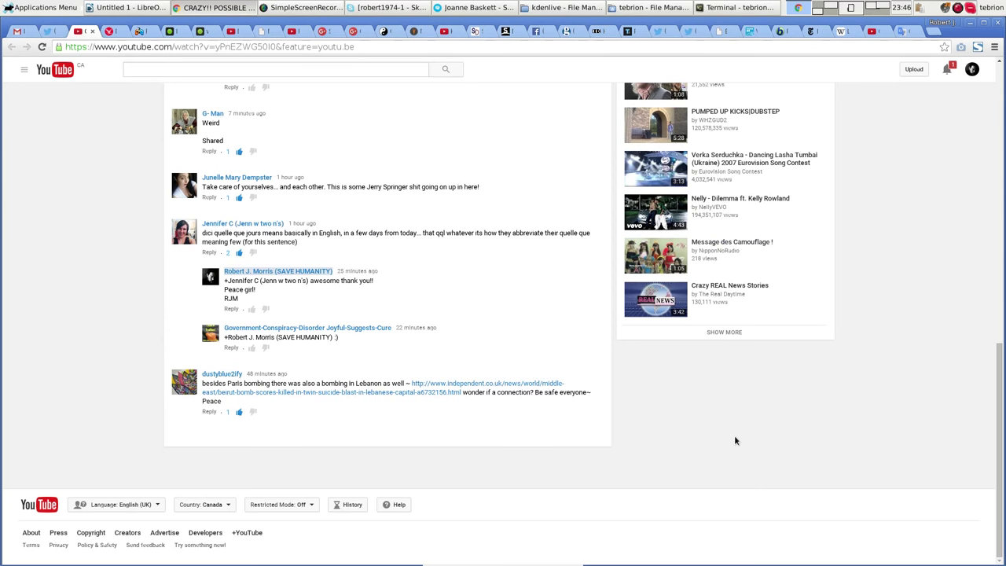
{"action": "mouse_move", "coordinate": [344, 428]}
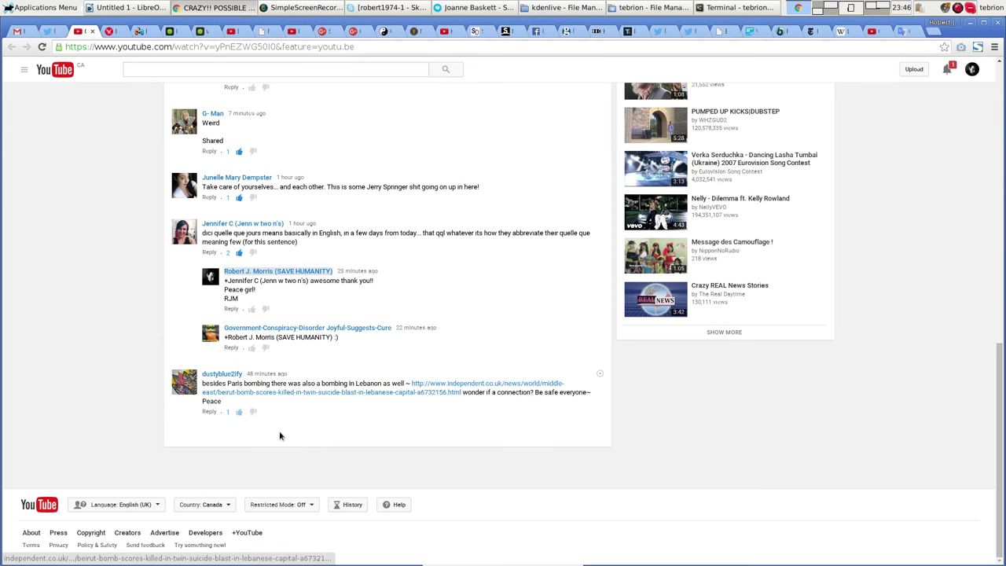
{"action": "mouse_move", "coordinate": [378, 422]}
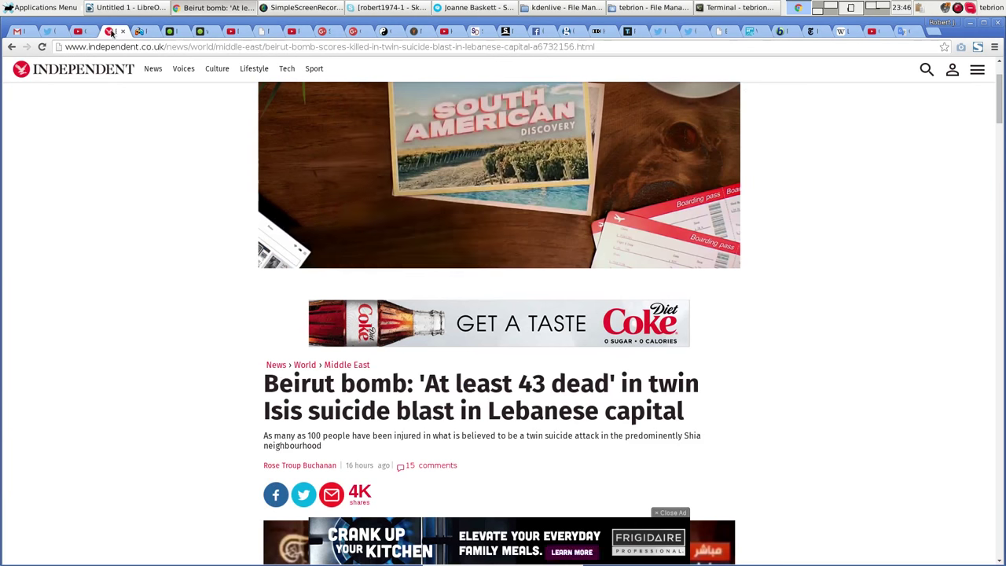
{"action": "scroll", "scroll_direction": "down", "scroll_amount": 3}
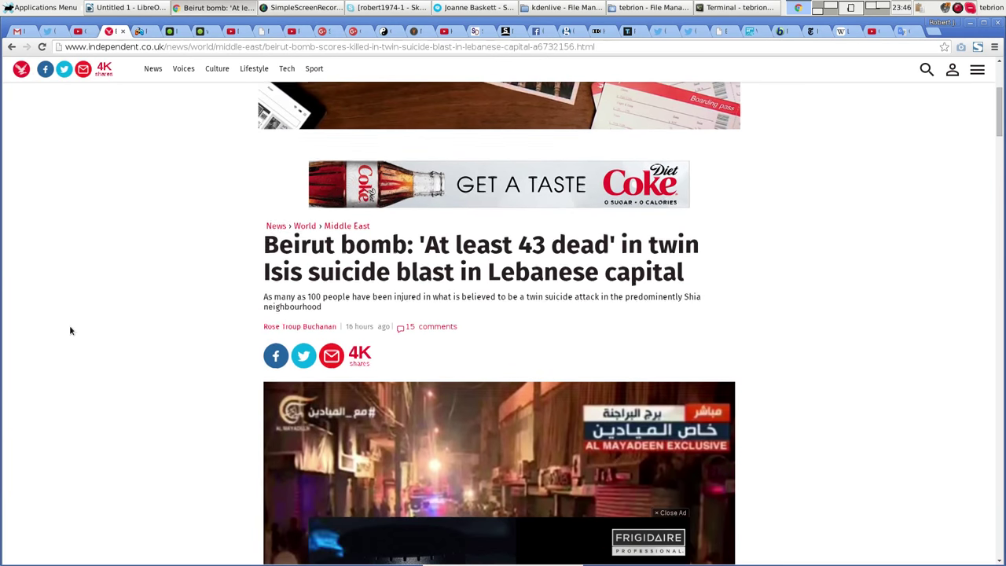
{"action": "scroll", "scroll_direction": "down", "scroll_amount": 3}
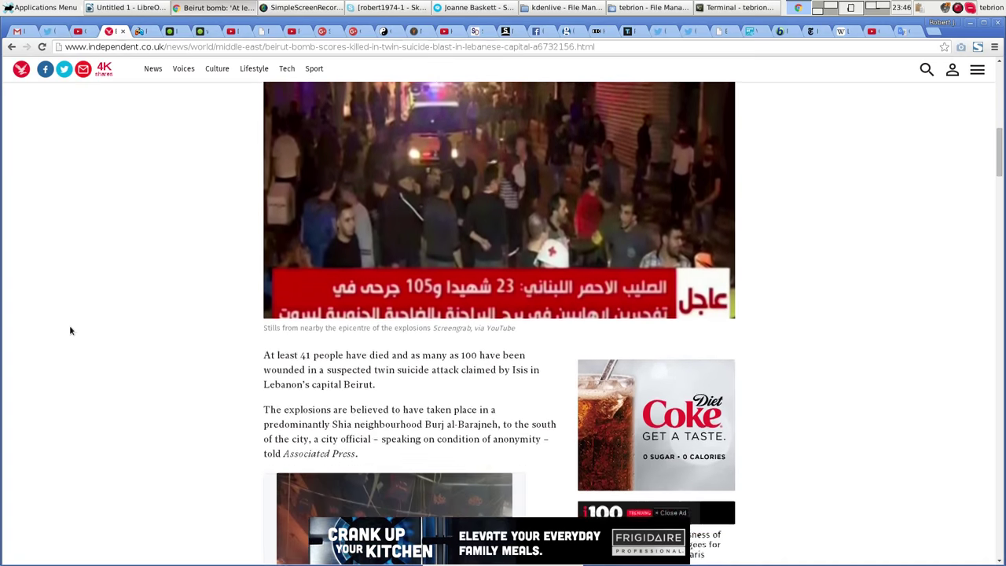
{"action": "scroll", "scroll_direction": "down", "scroll_amount": 3}
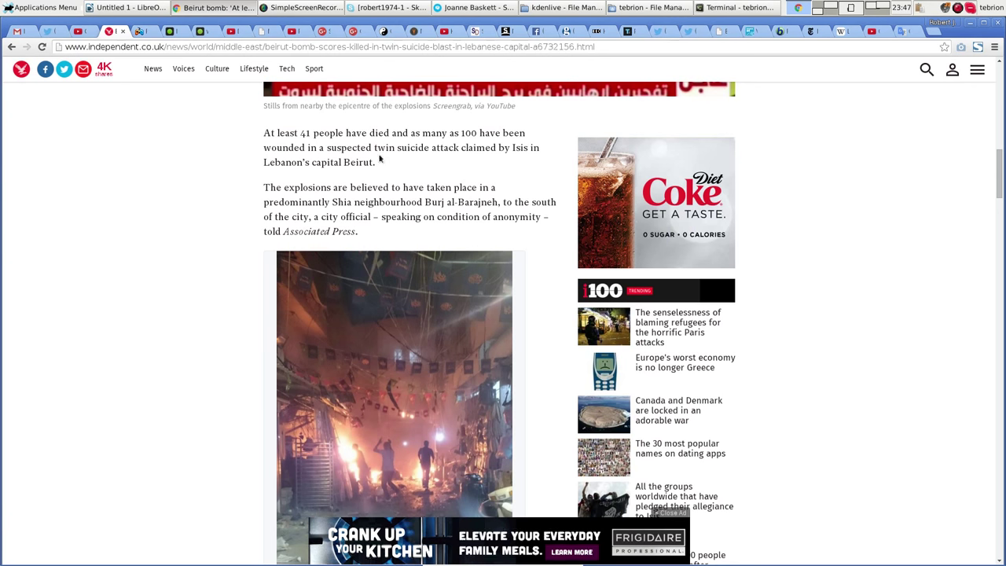
{"action": "mouse_move", "coordinate": [521, 153]}
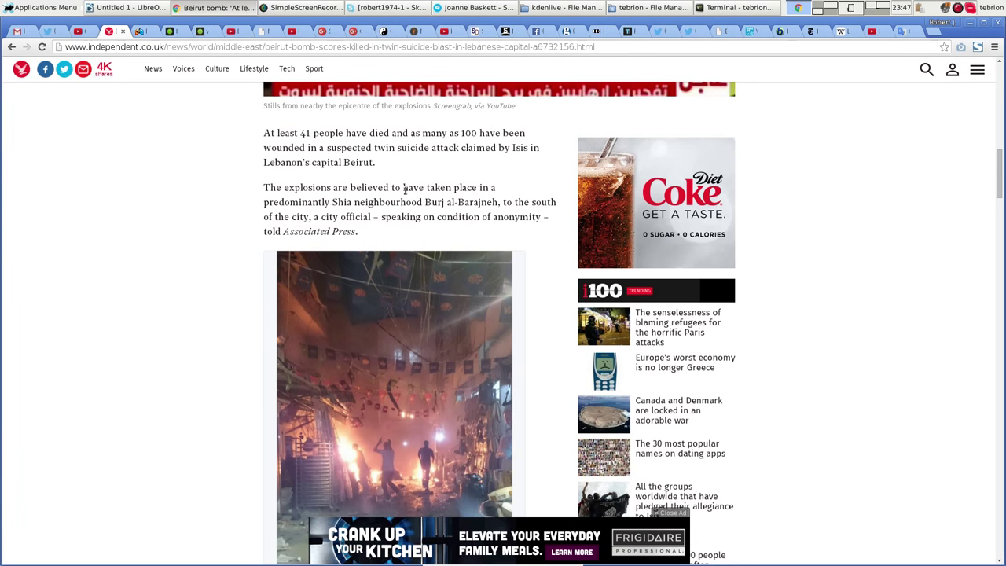
{"action": "mouse_move", "coordinate": [259, 199]}
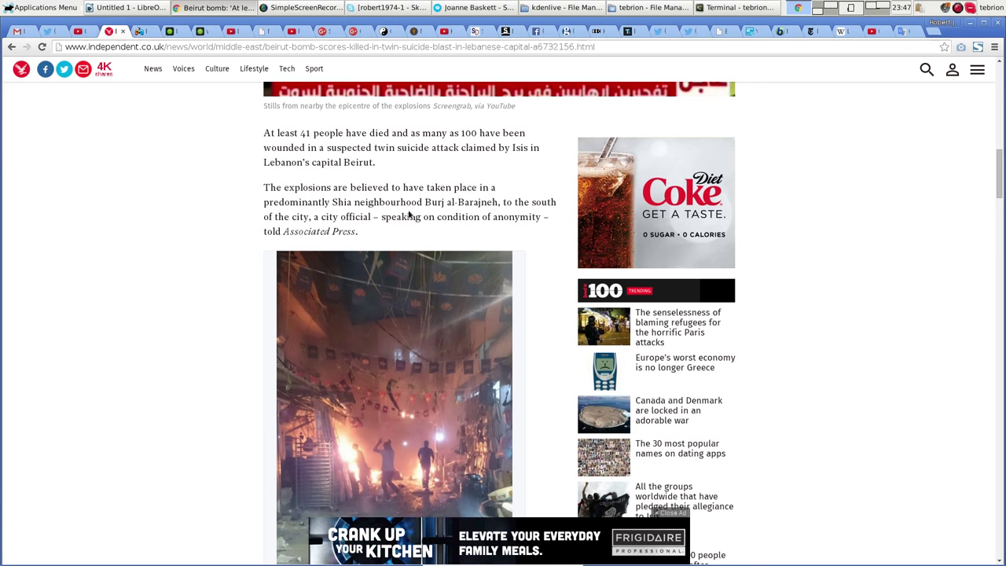
{"action": "mouse_move", "coordinate": [455, 215]}
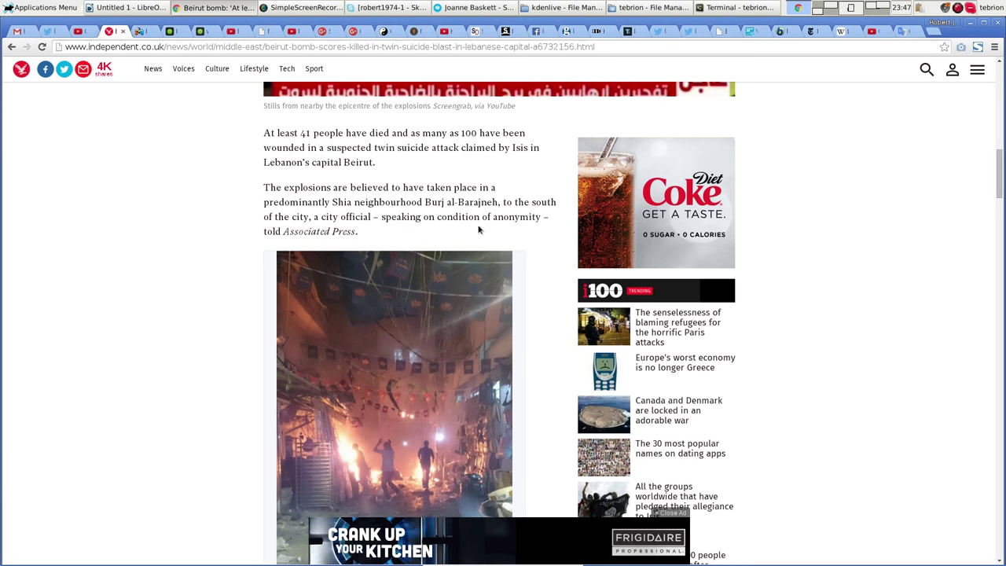
{"action": "scroll", "scroll_direction": "down", "scroll_amount": 3}
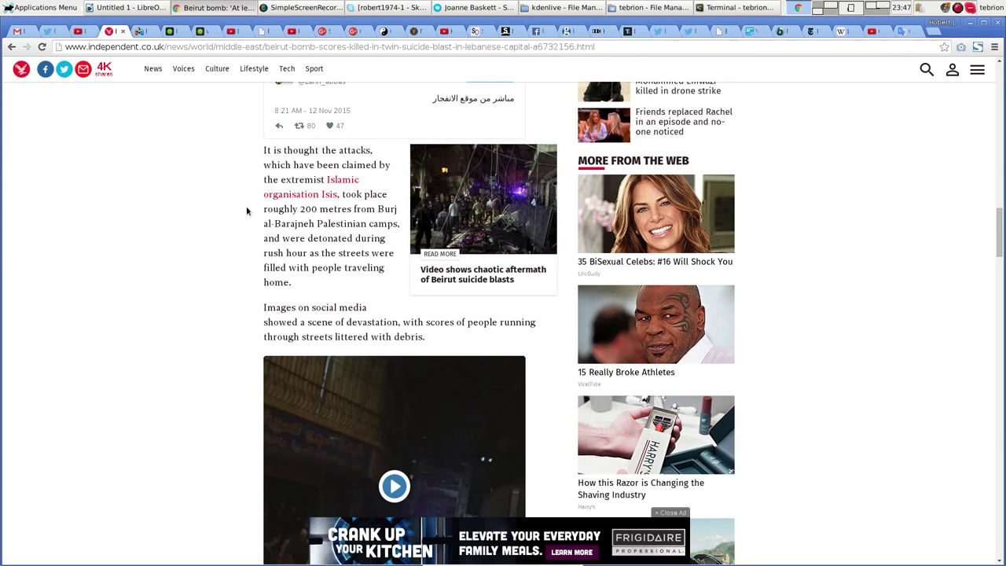
{"action": "scroll", "scroll_direction": "down", "scroll_amount": 3}
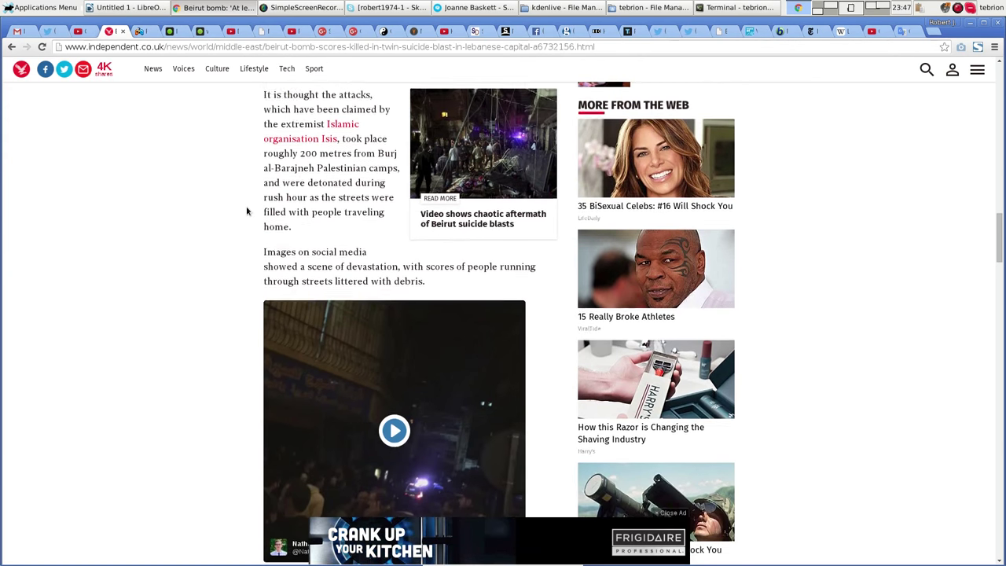
{"action": "scroll", "scroll_direction": "down", "scroll_amount": 3}
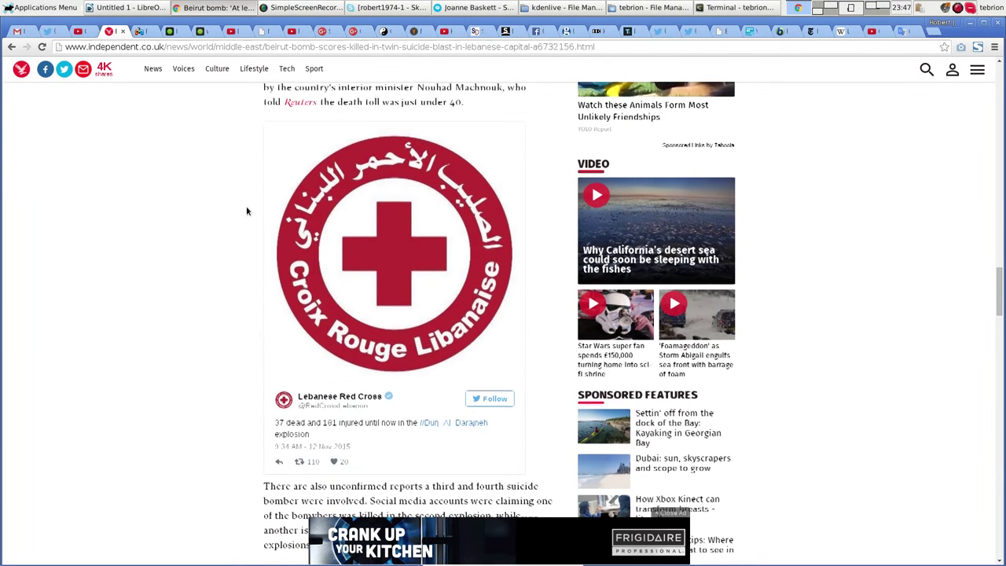
{"action": "scroll", "scroll_direction": "down", "scroll_amount": 3}
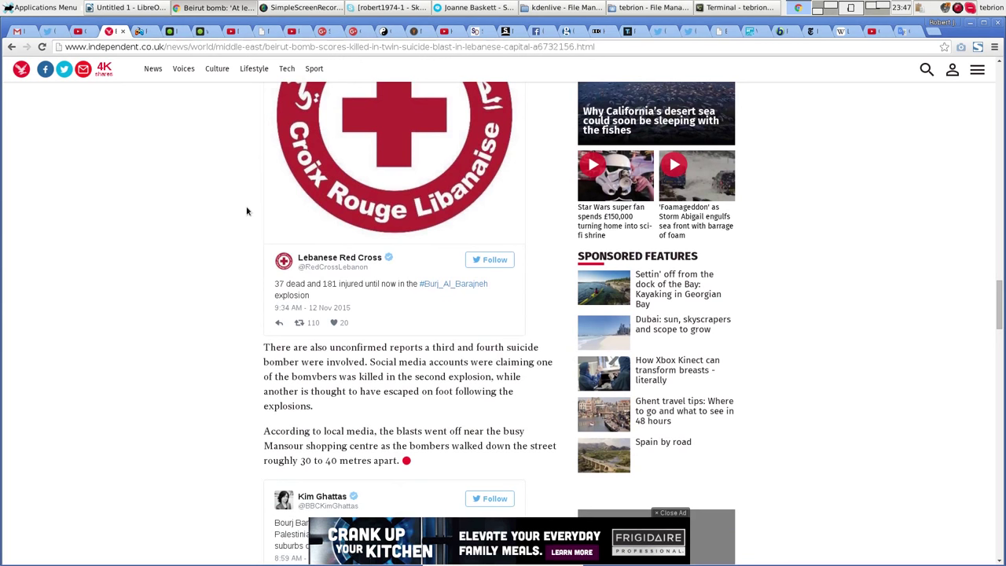